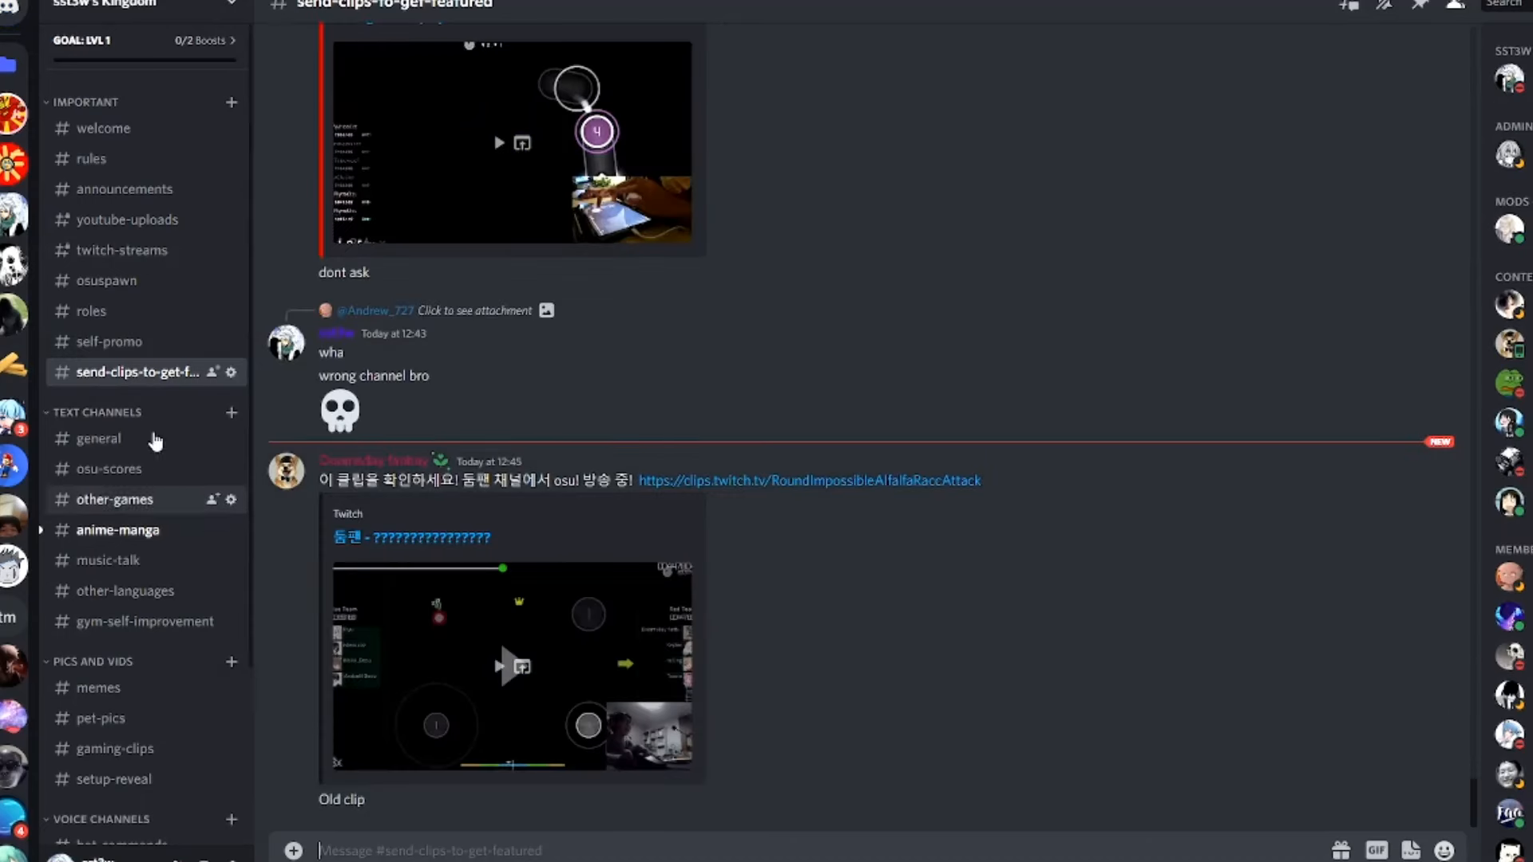
{"action": "mouse_move", "coordinate": [393, 632]}
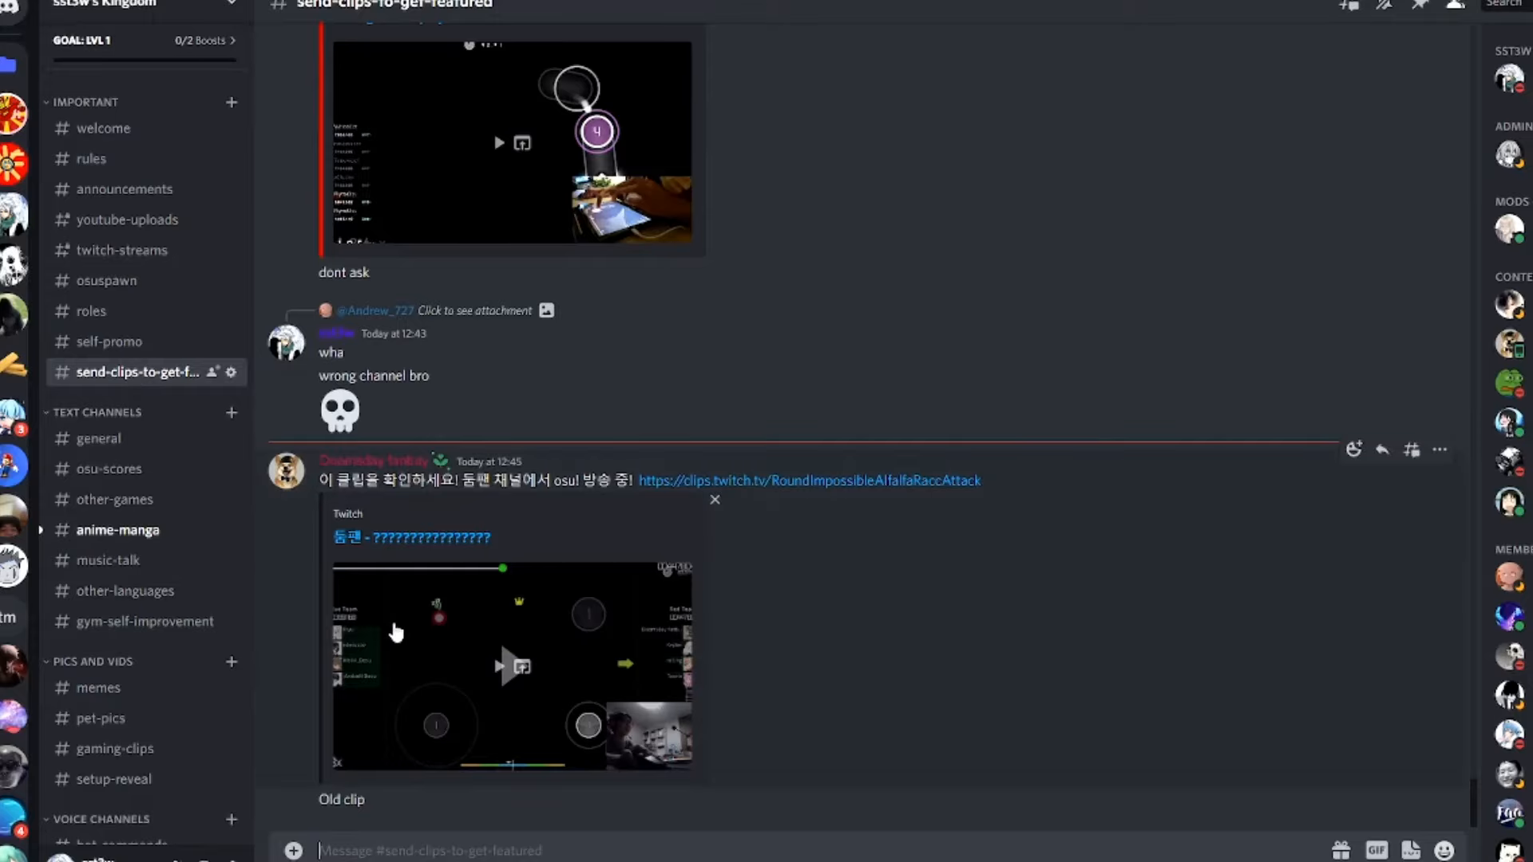